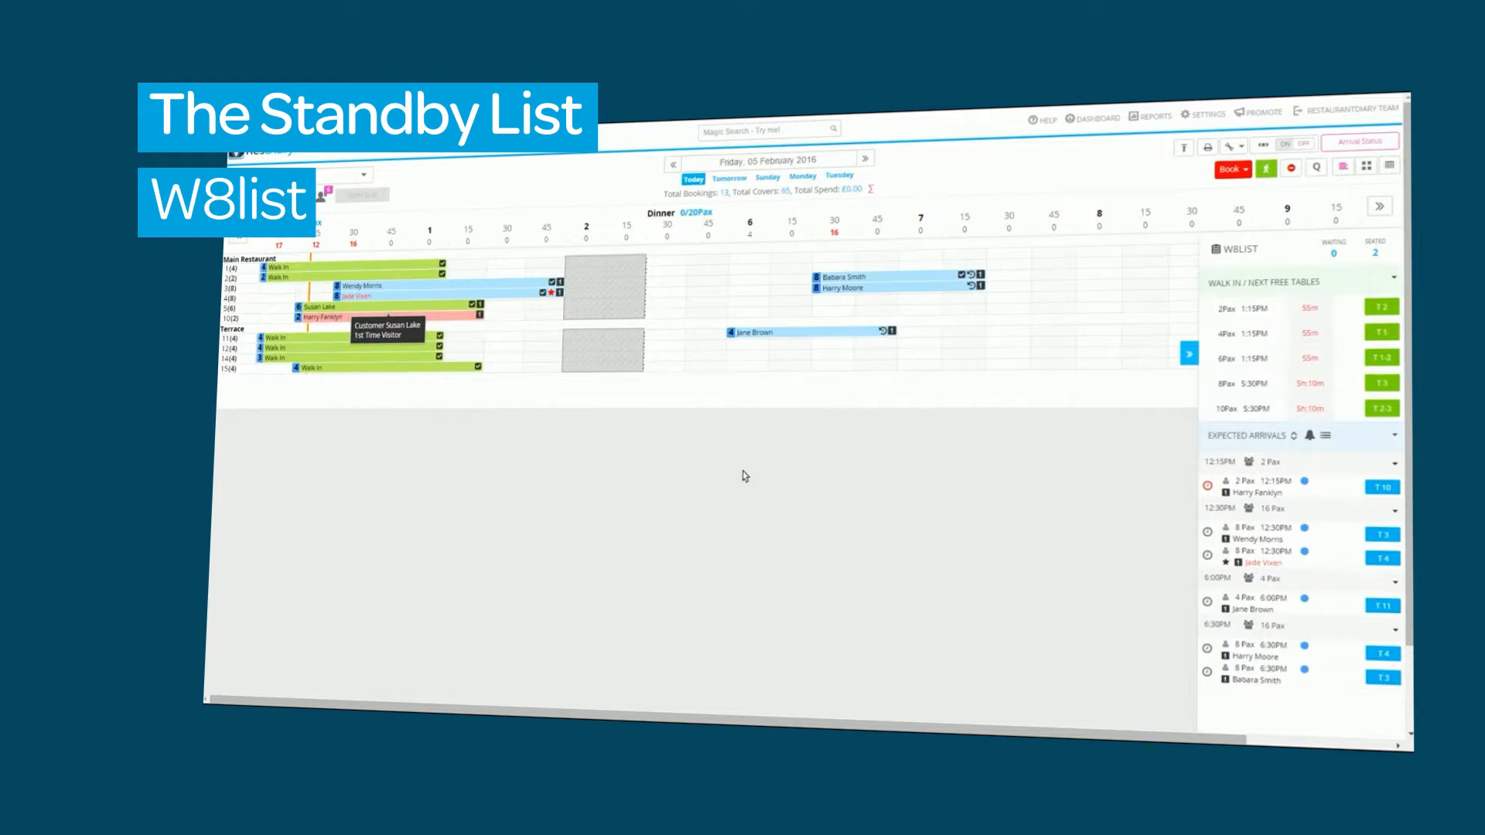
mouse_move(784, 464)
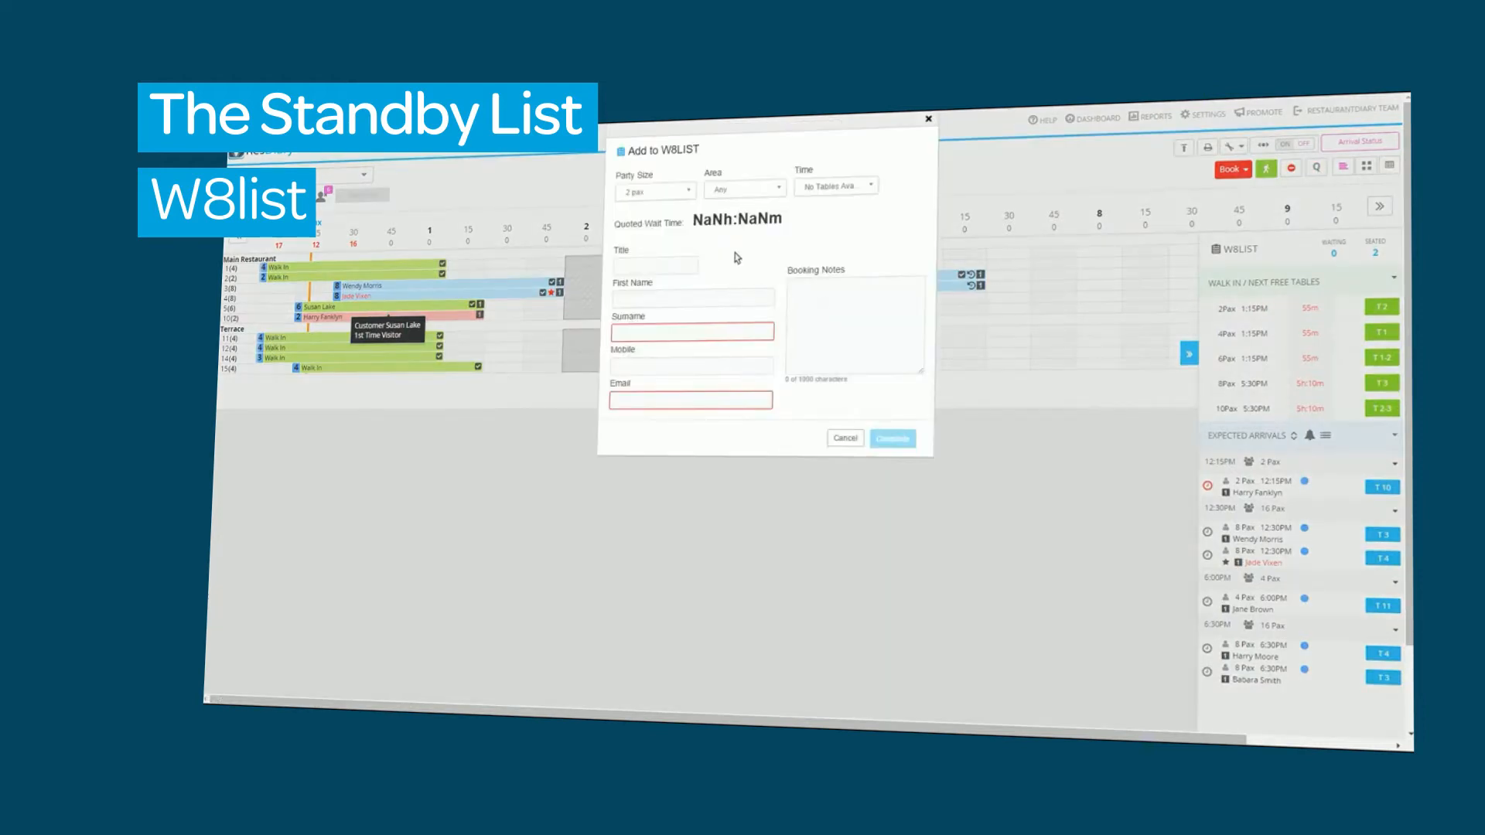
Open the Add to W8LIST dialog from the diary's W8list panel.
left_click(835, 185)
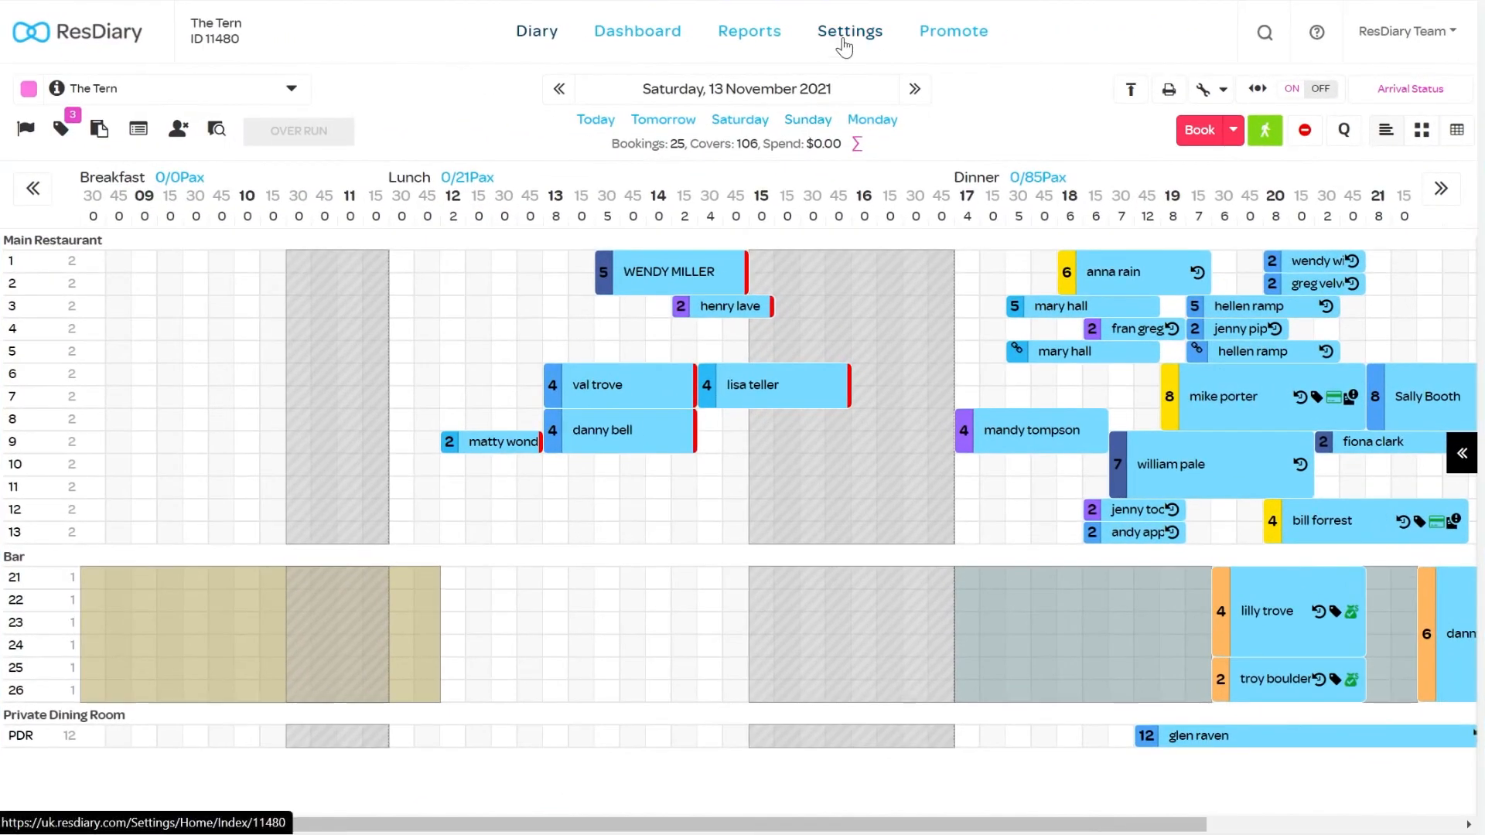
Enable 'Allow Customers to Add Themselves to Standby List' in Online Settings and save.
left_click(850, 30)
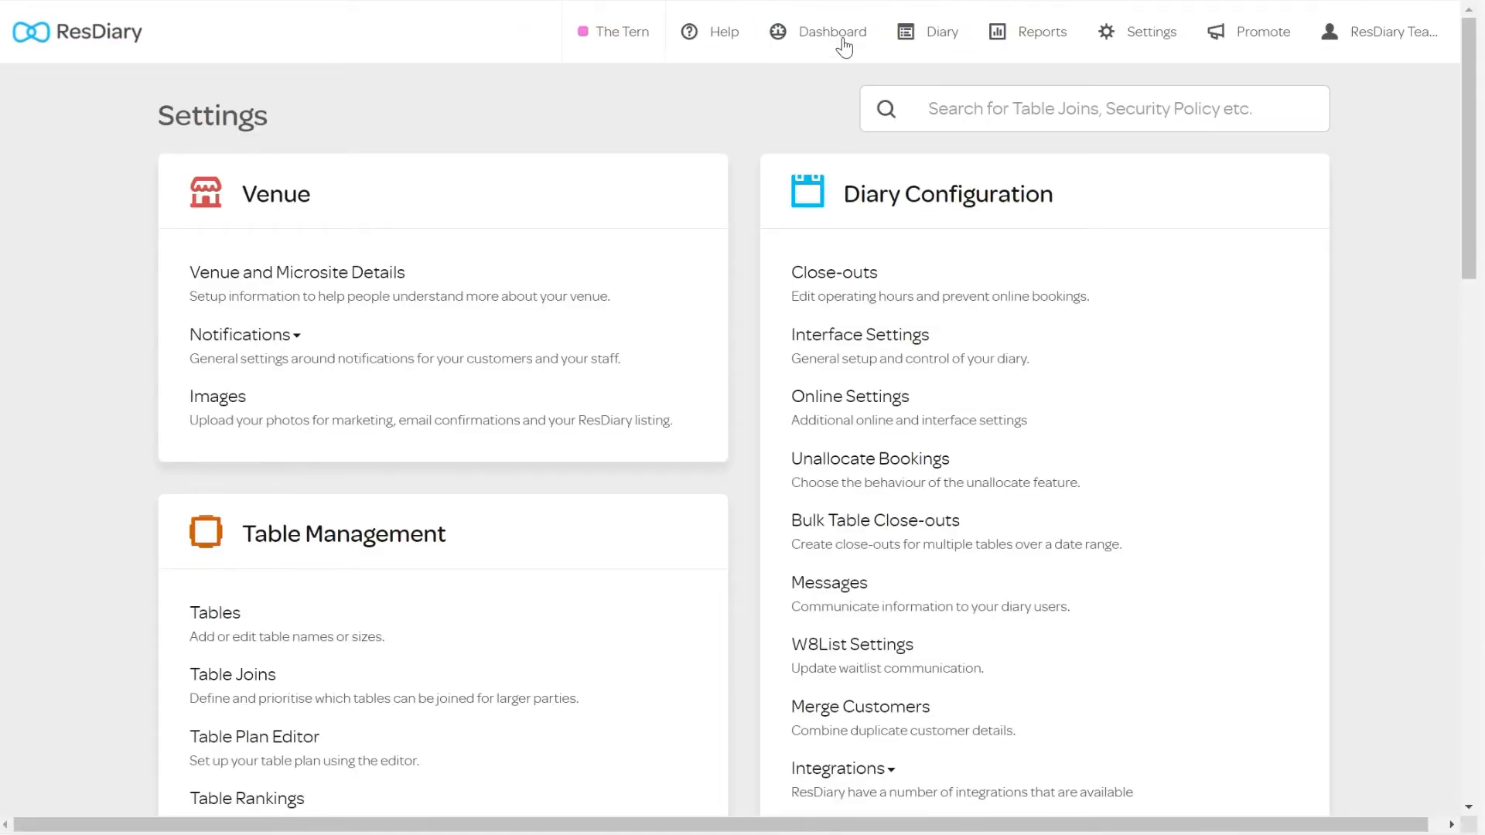
mouse_move(849, 396)
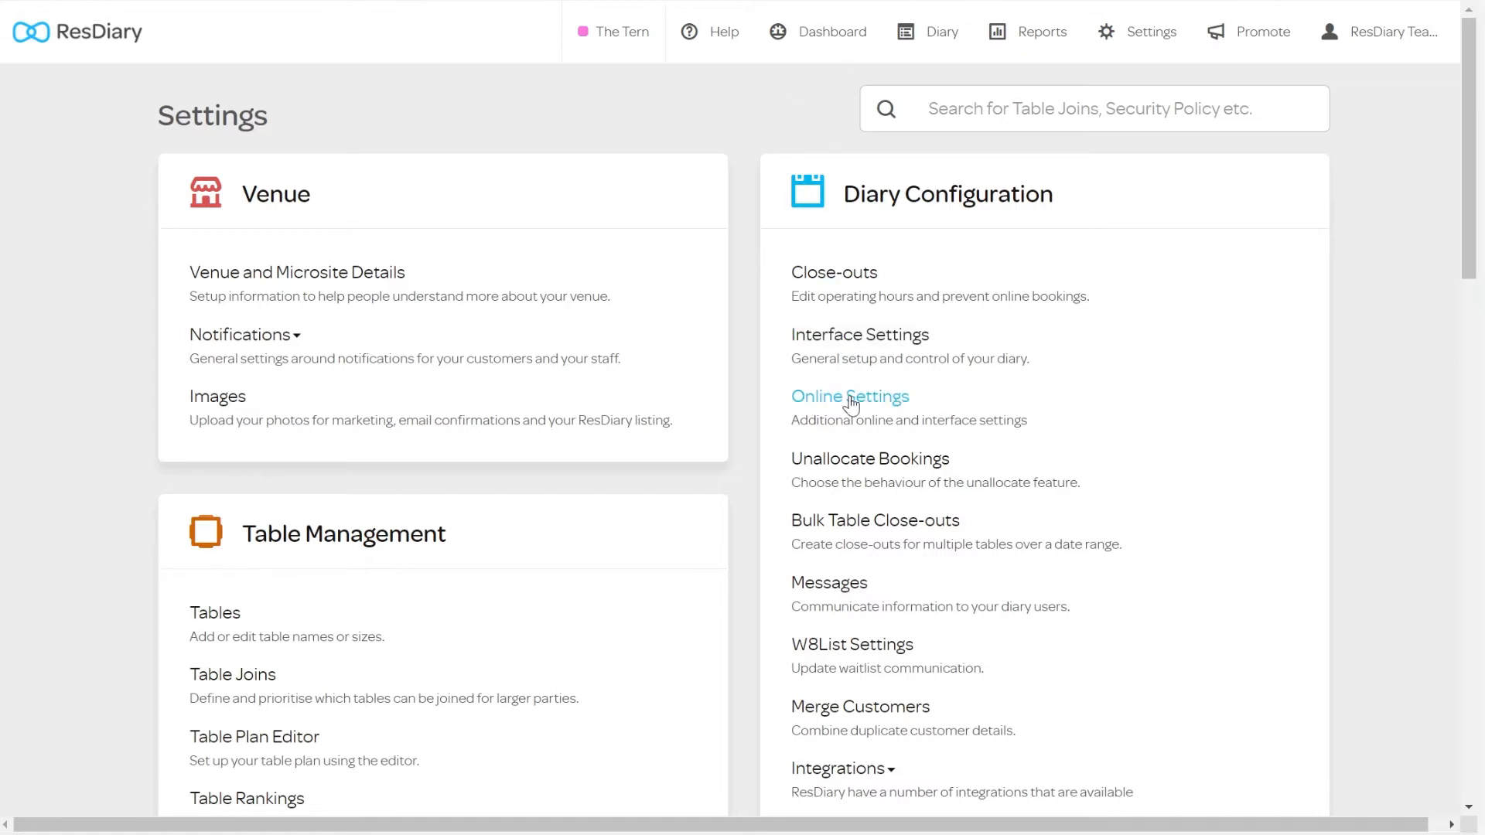
left_click(850, 396)
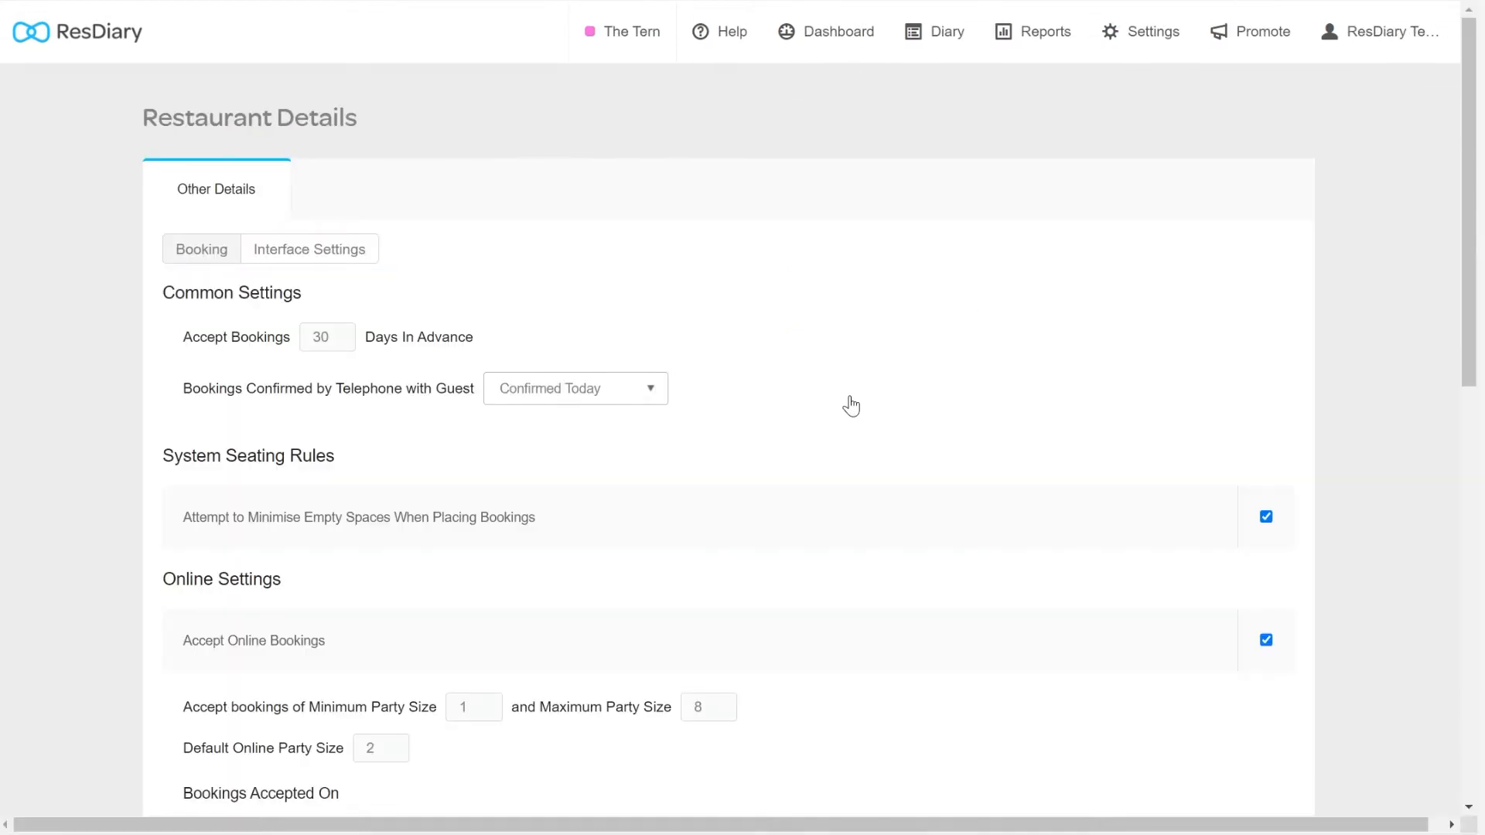
scroll("down", 3)
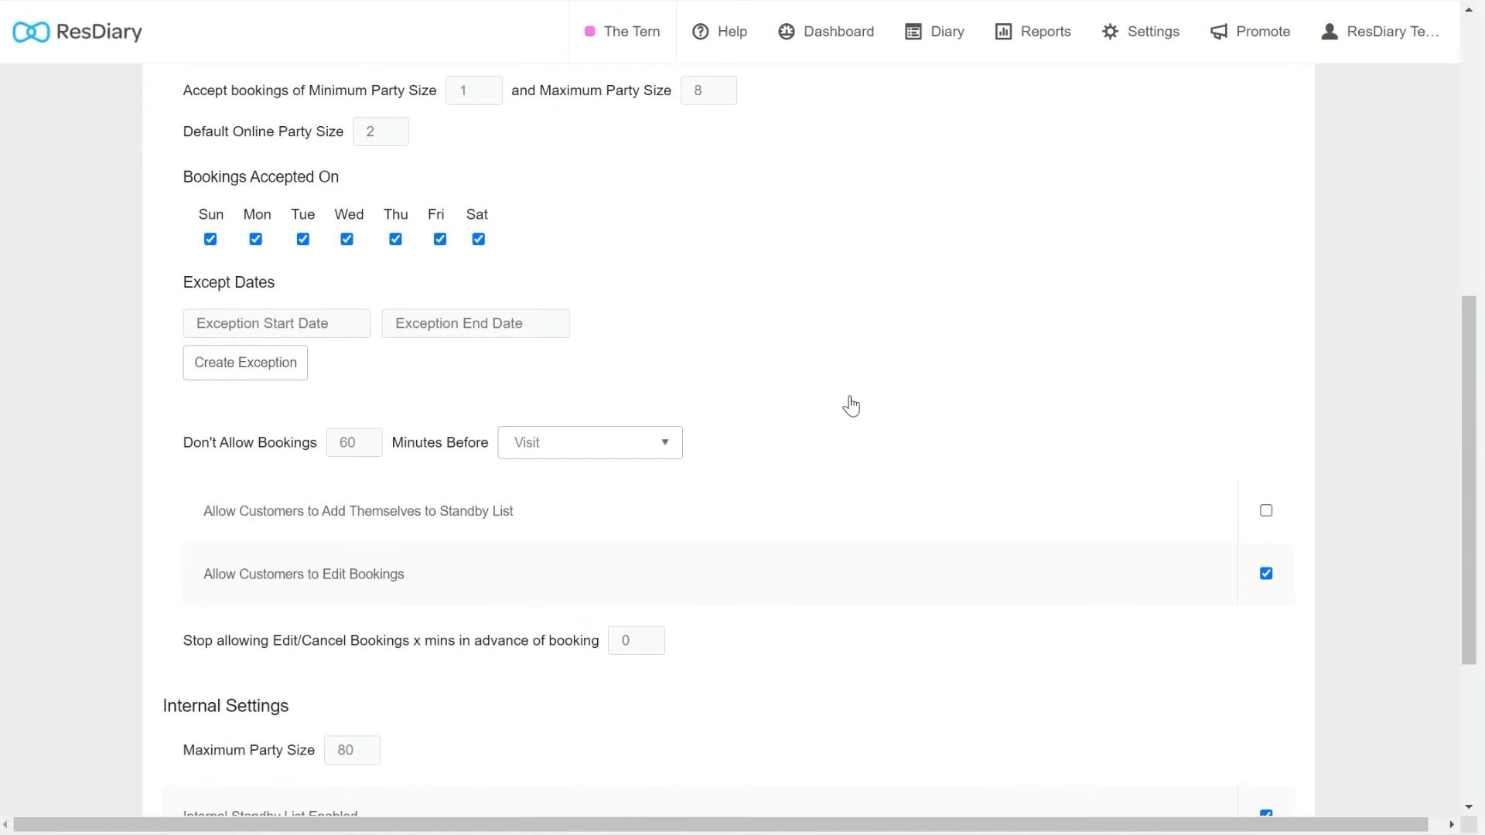
mouse_move(1265, 515)
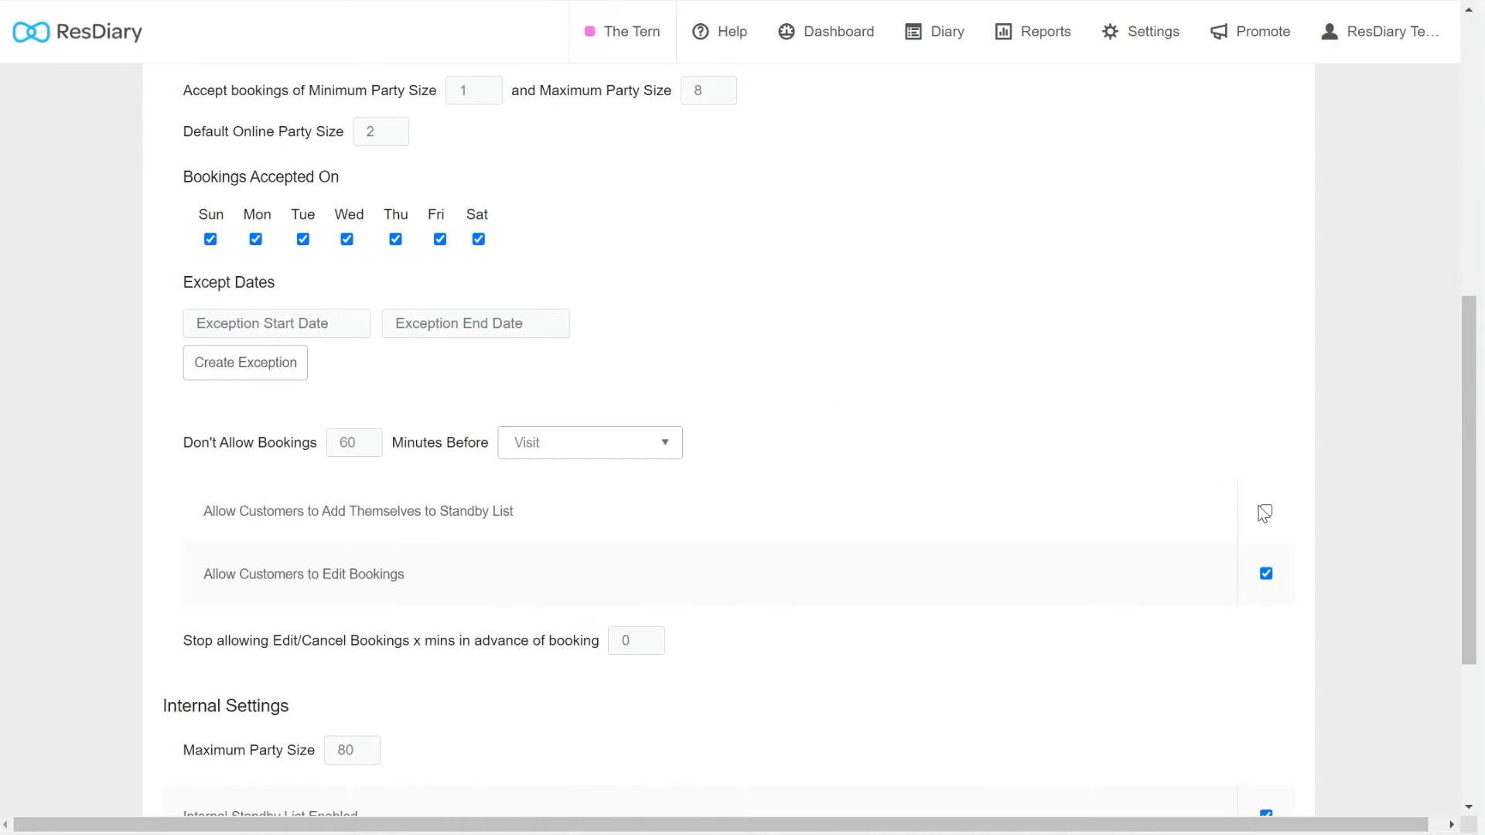
left_click(1266, 514)
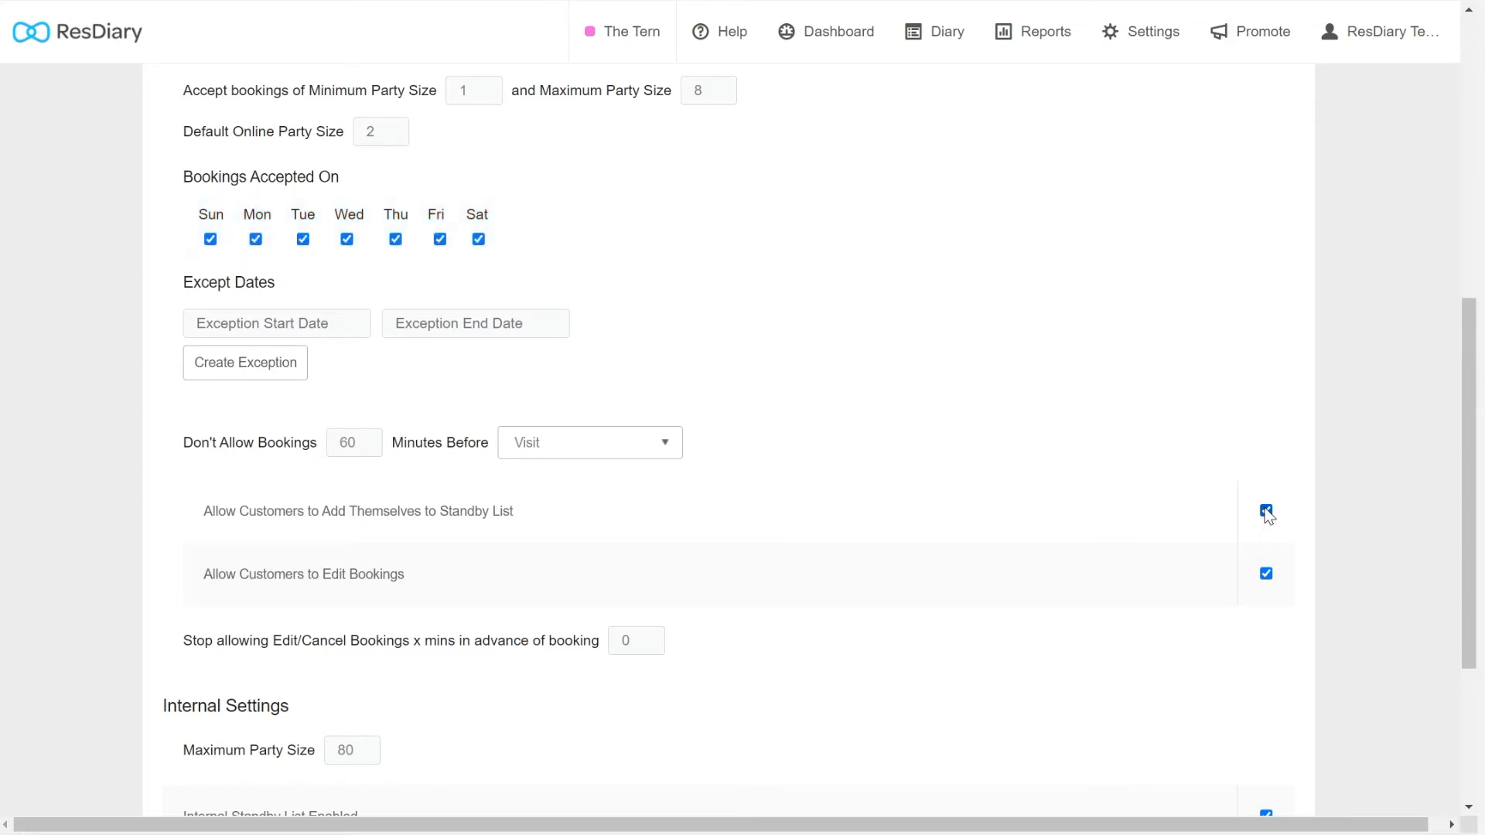
scroll("down", 3)
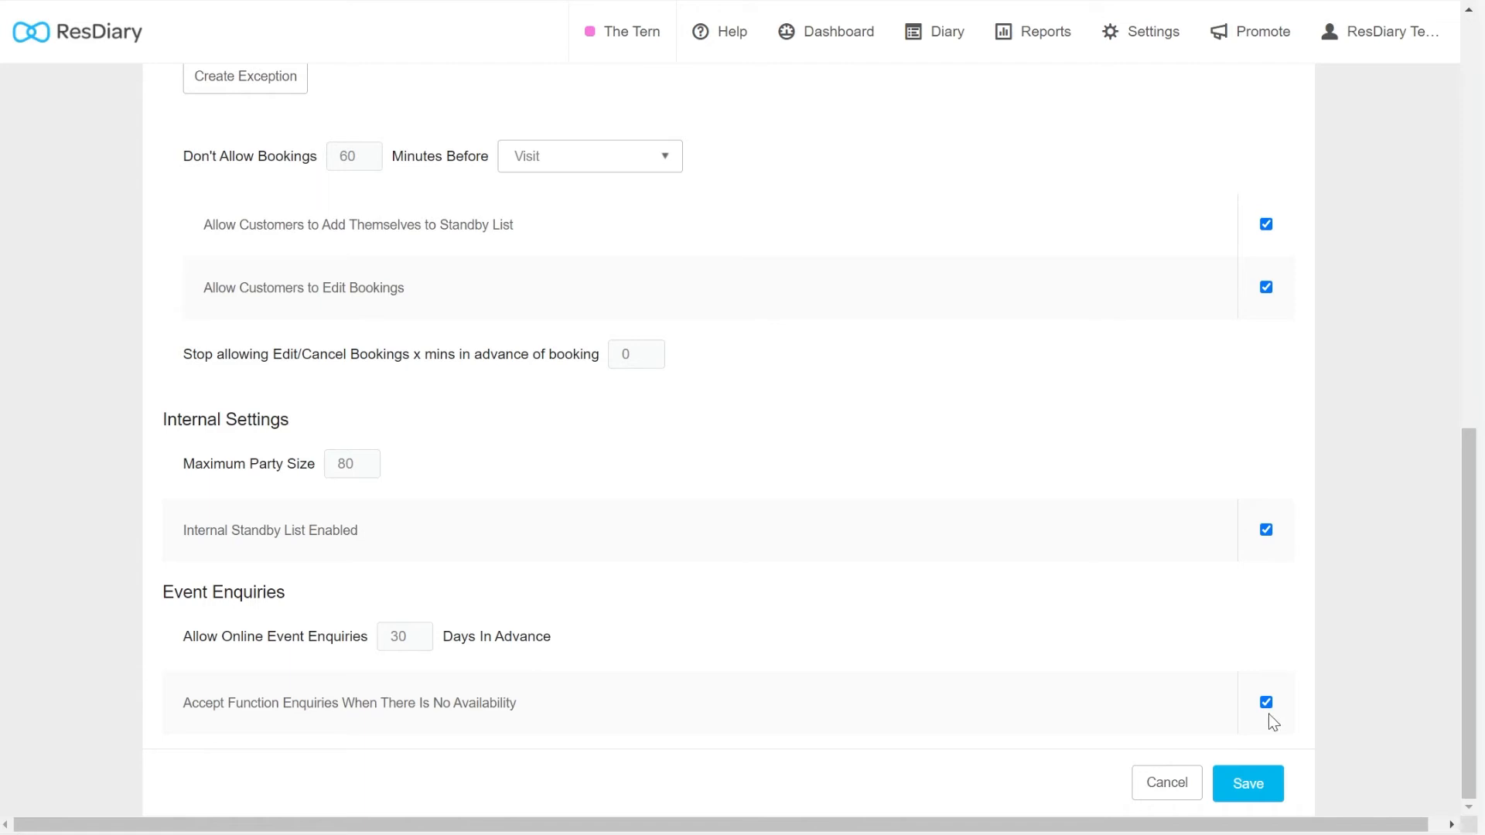
left_click(1248, 784)
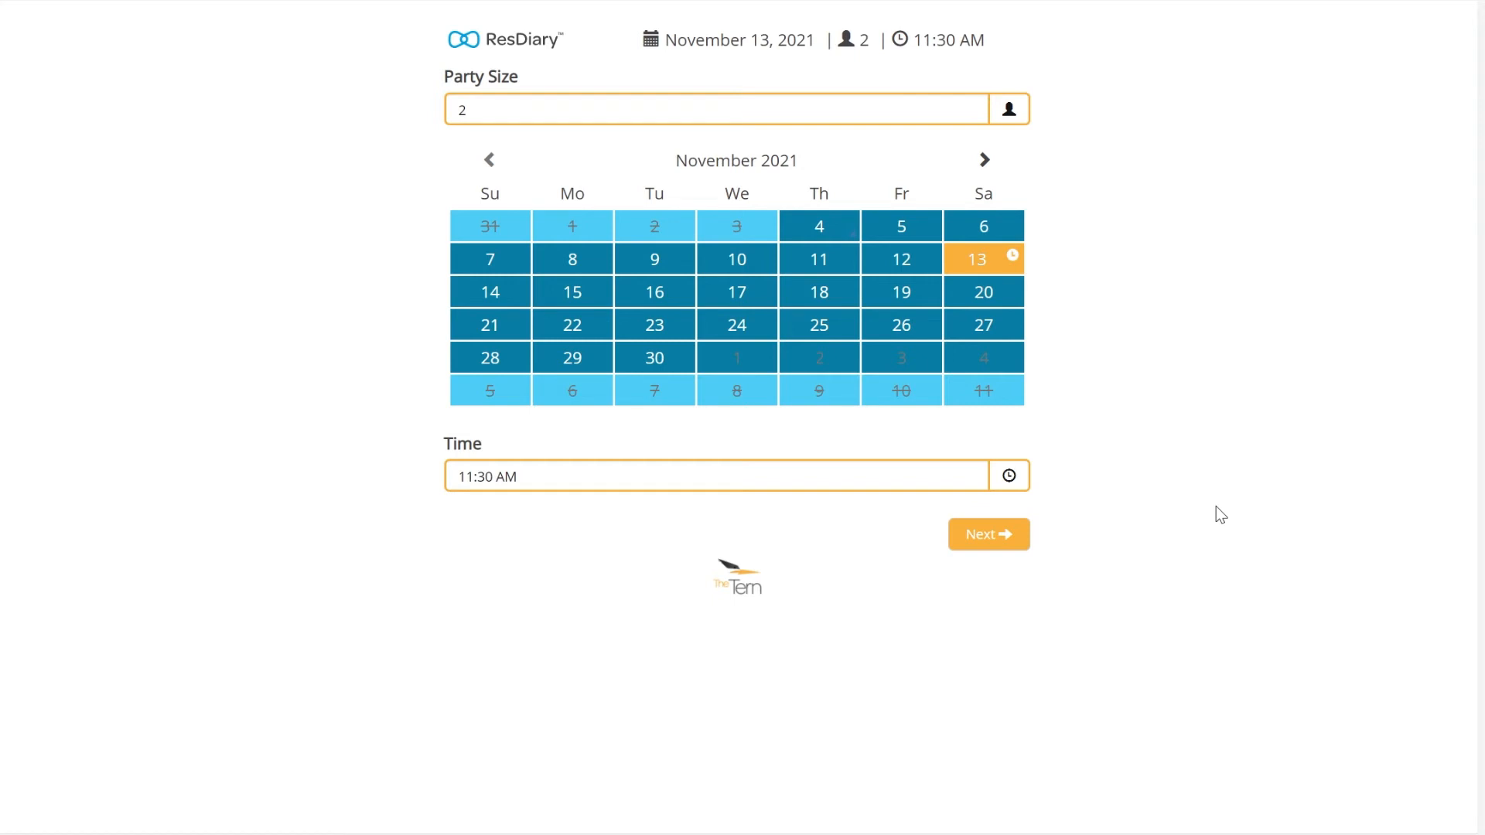
mouse_move(915, 476)
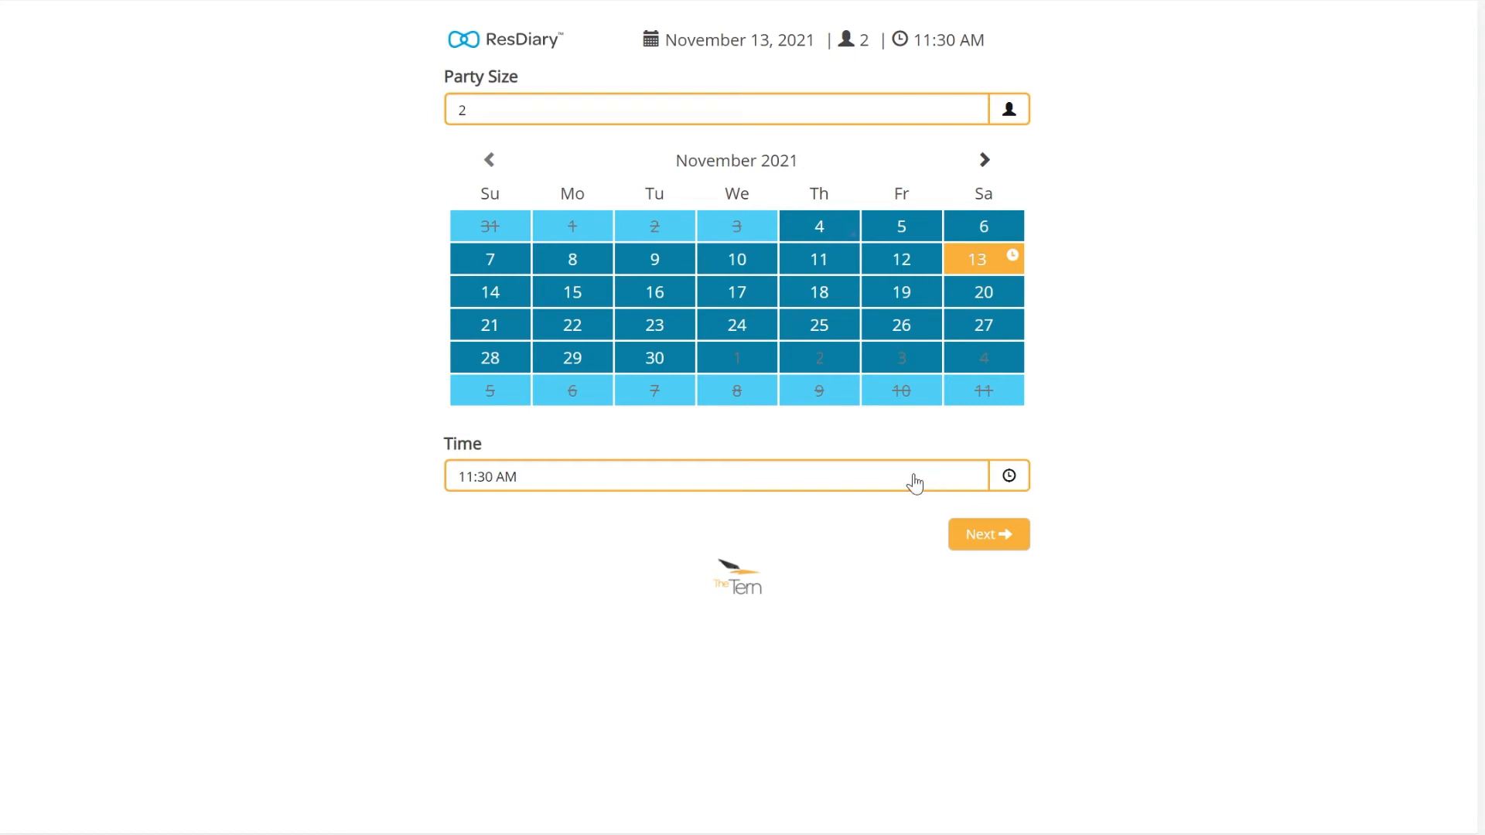
Choose the 7:30 PM Join Standby List slot for November 13 and continue.
left_click(720, 476)
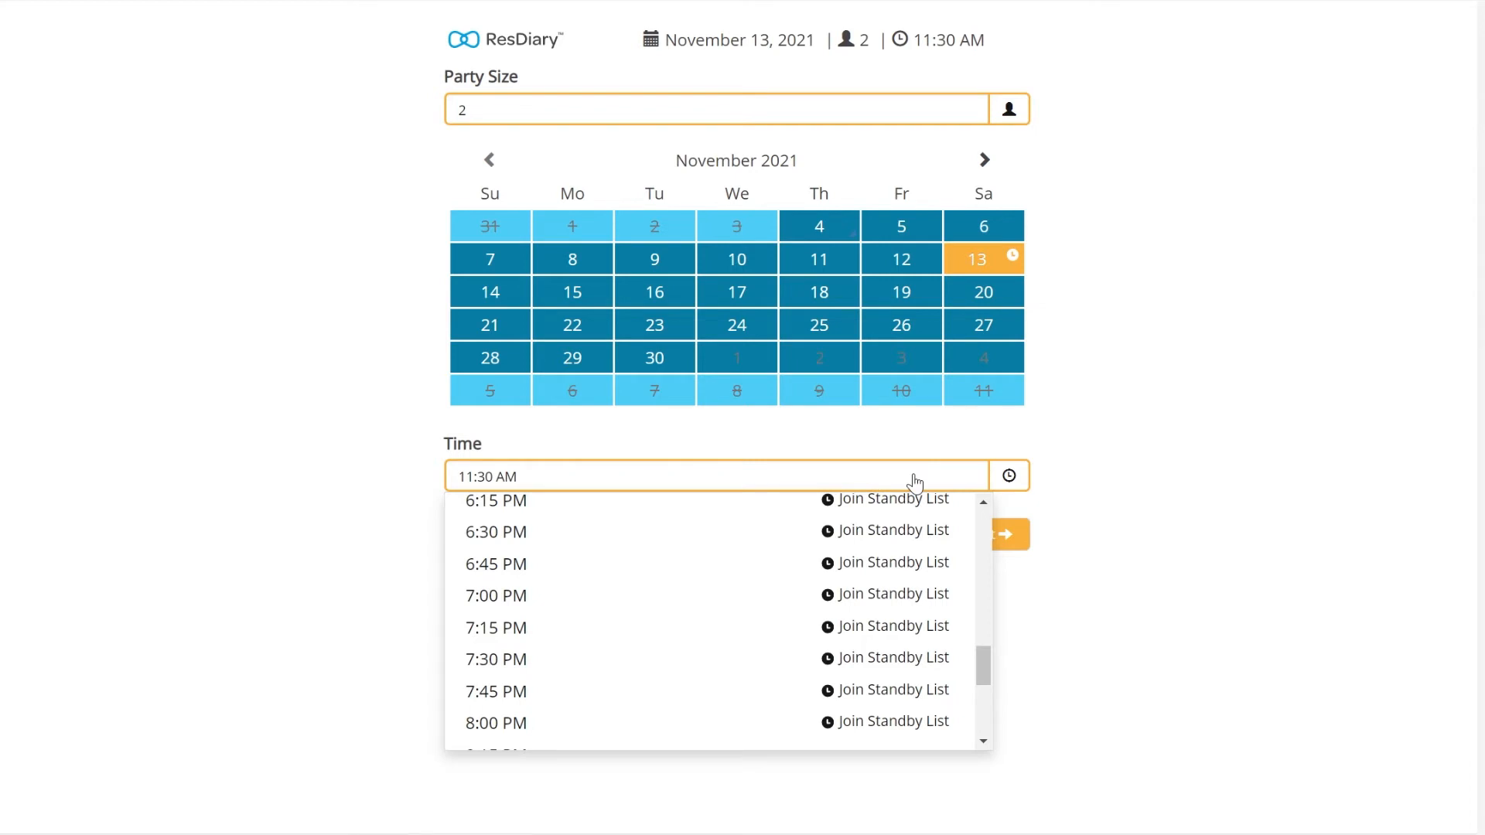
left_click(495, 659)
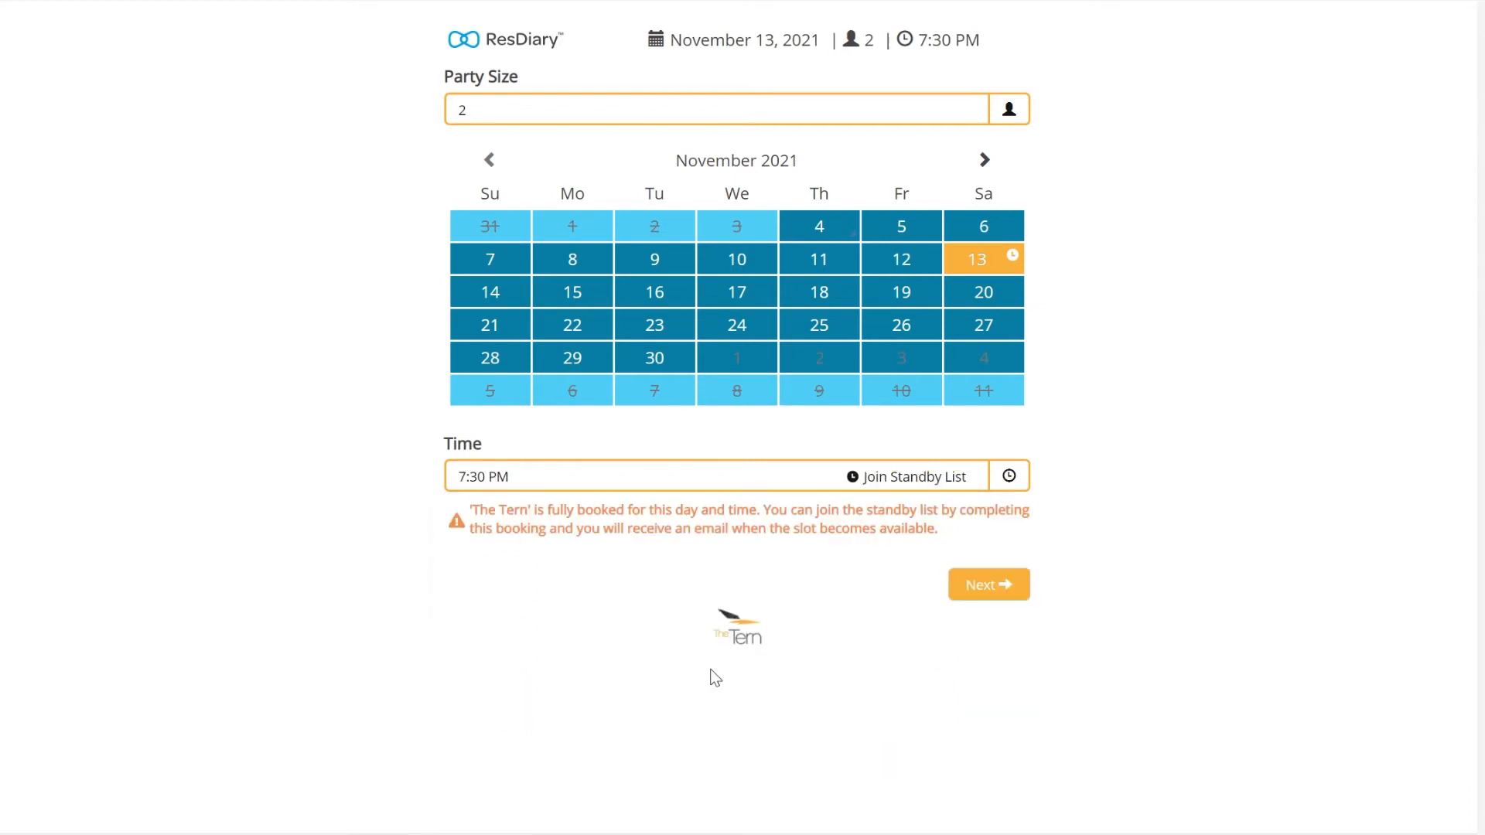
left_click(987, 585)
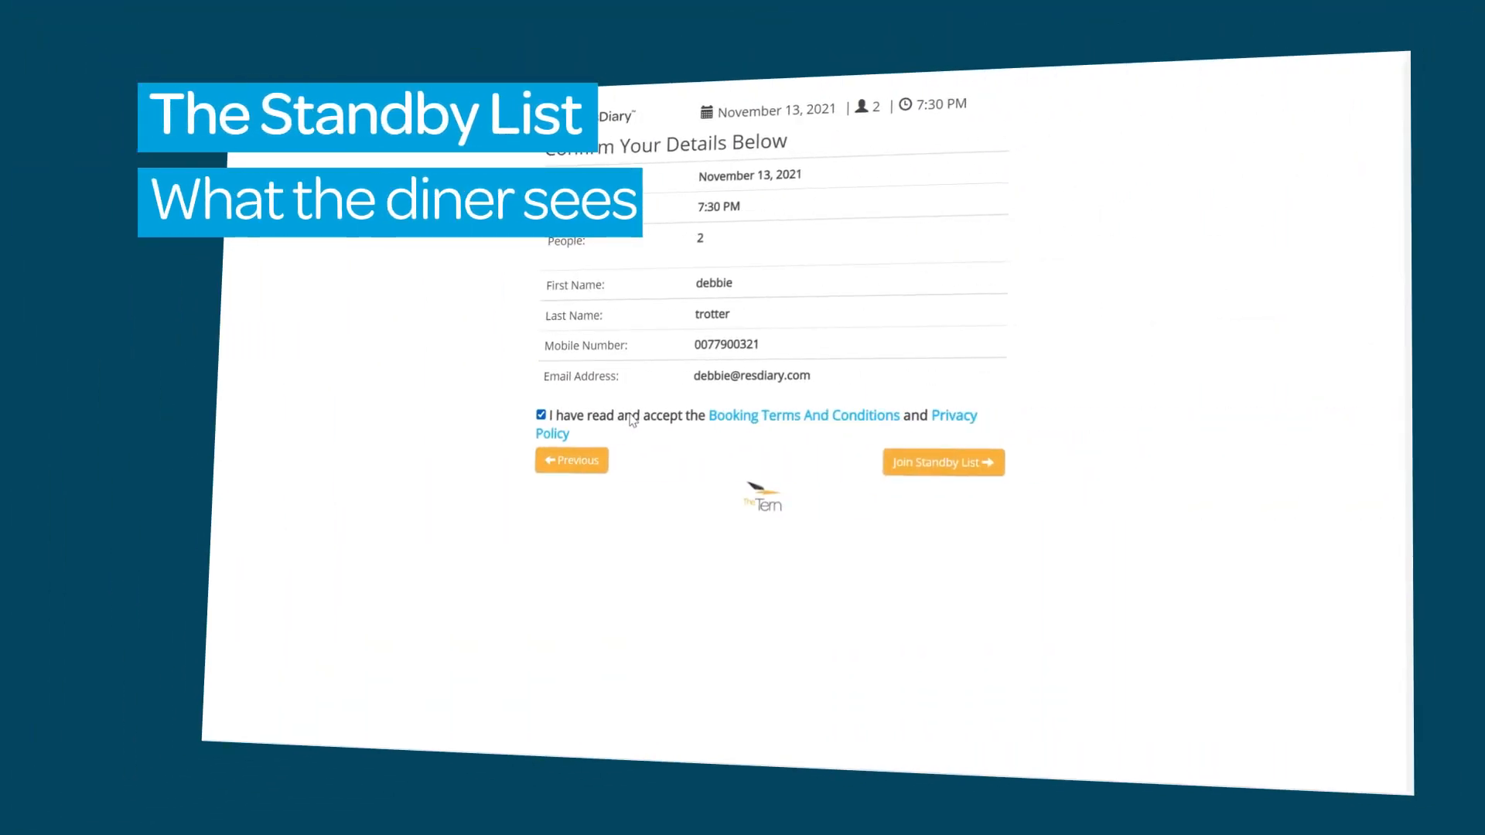
mouse_move(942, 462)
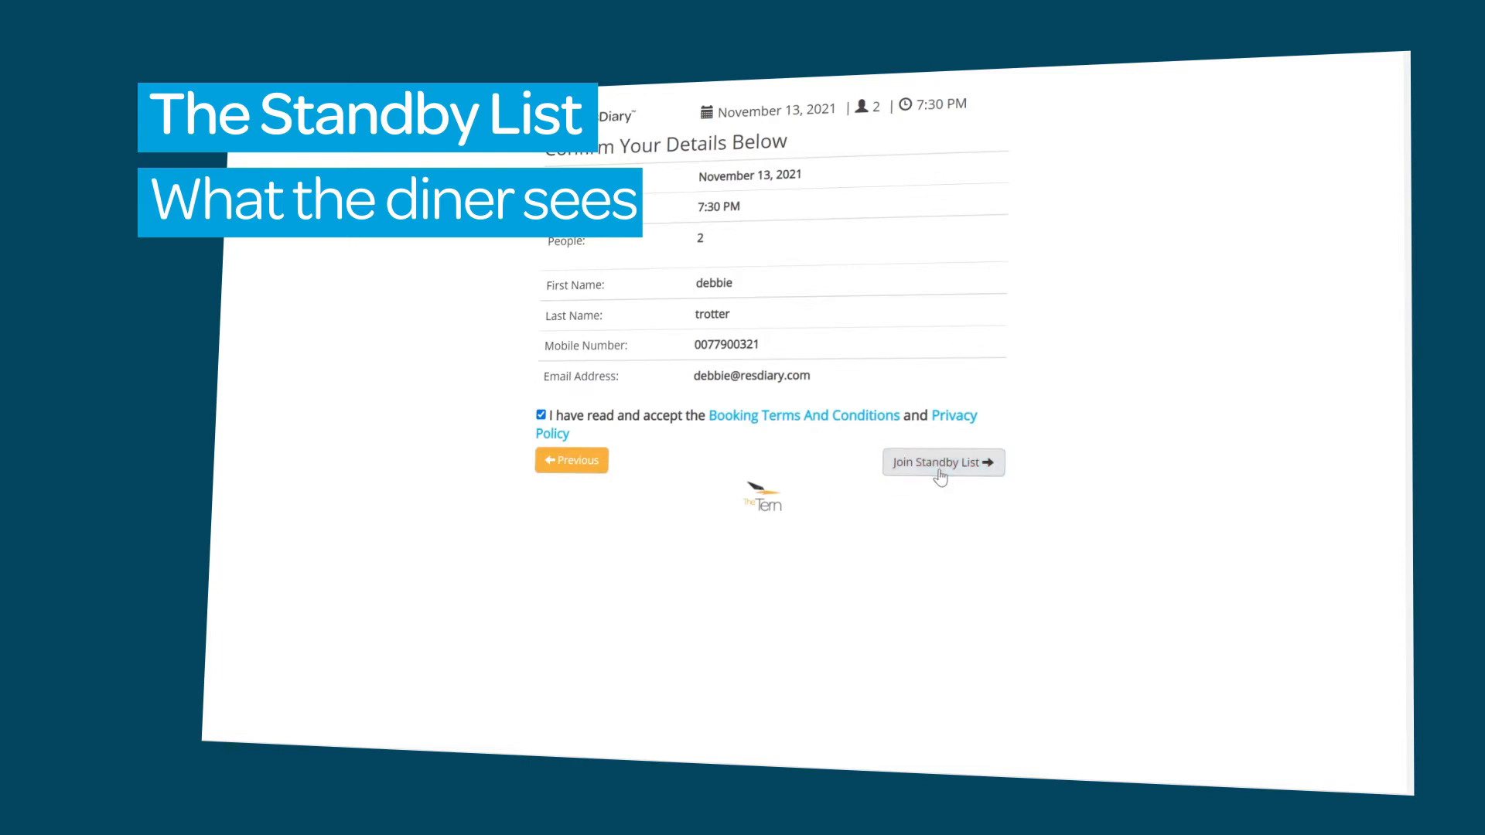
Submit the confirmed diner details with Join Standby List for 7:30 PM, November 13.
left_click(942, 462)
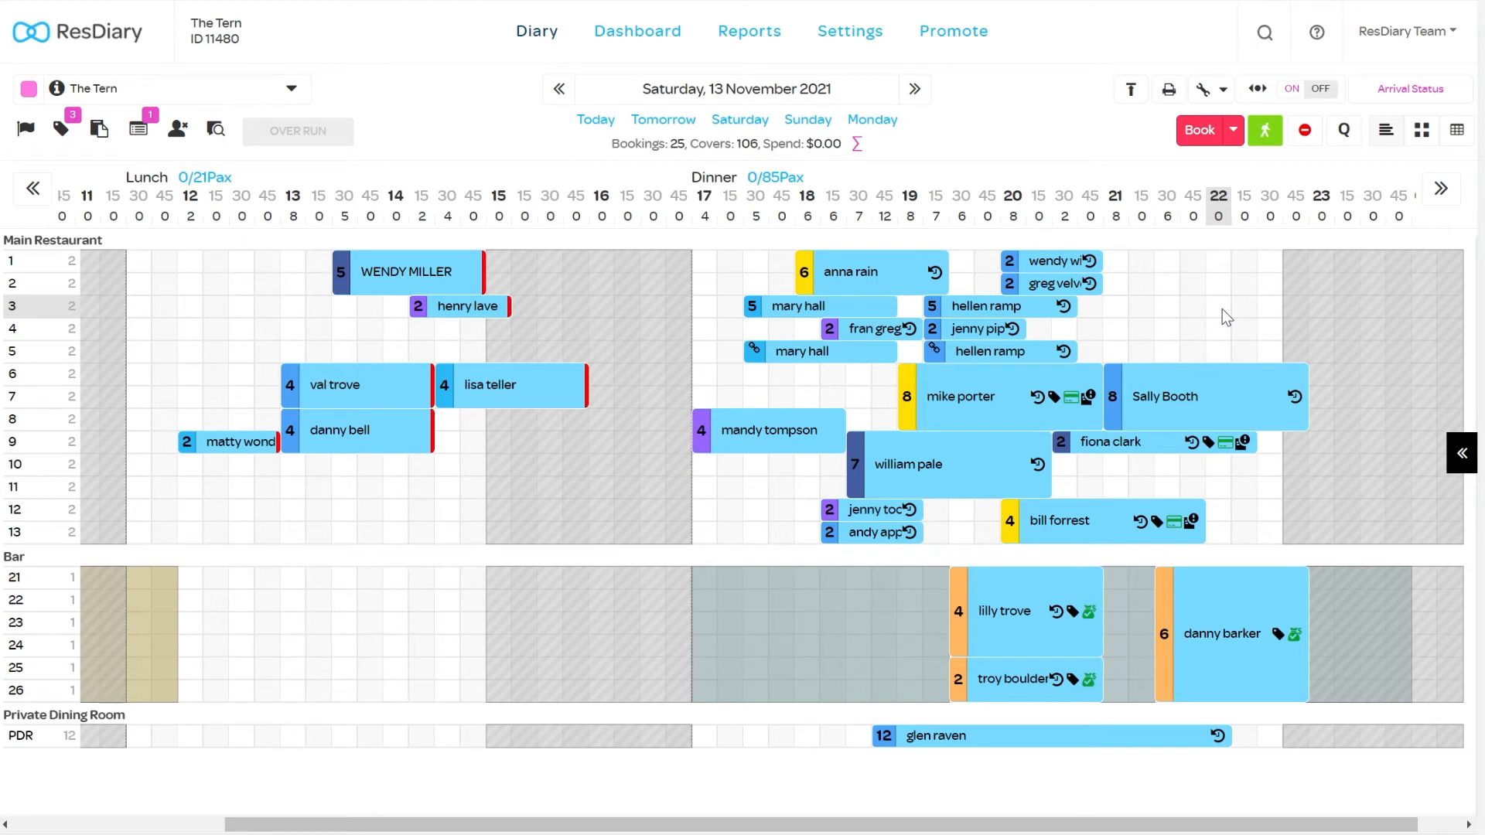
mouse_move(1054, 261)
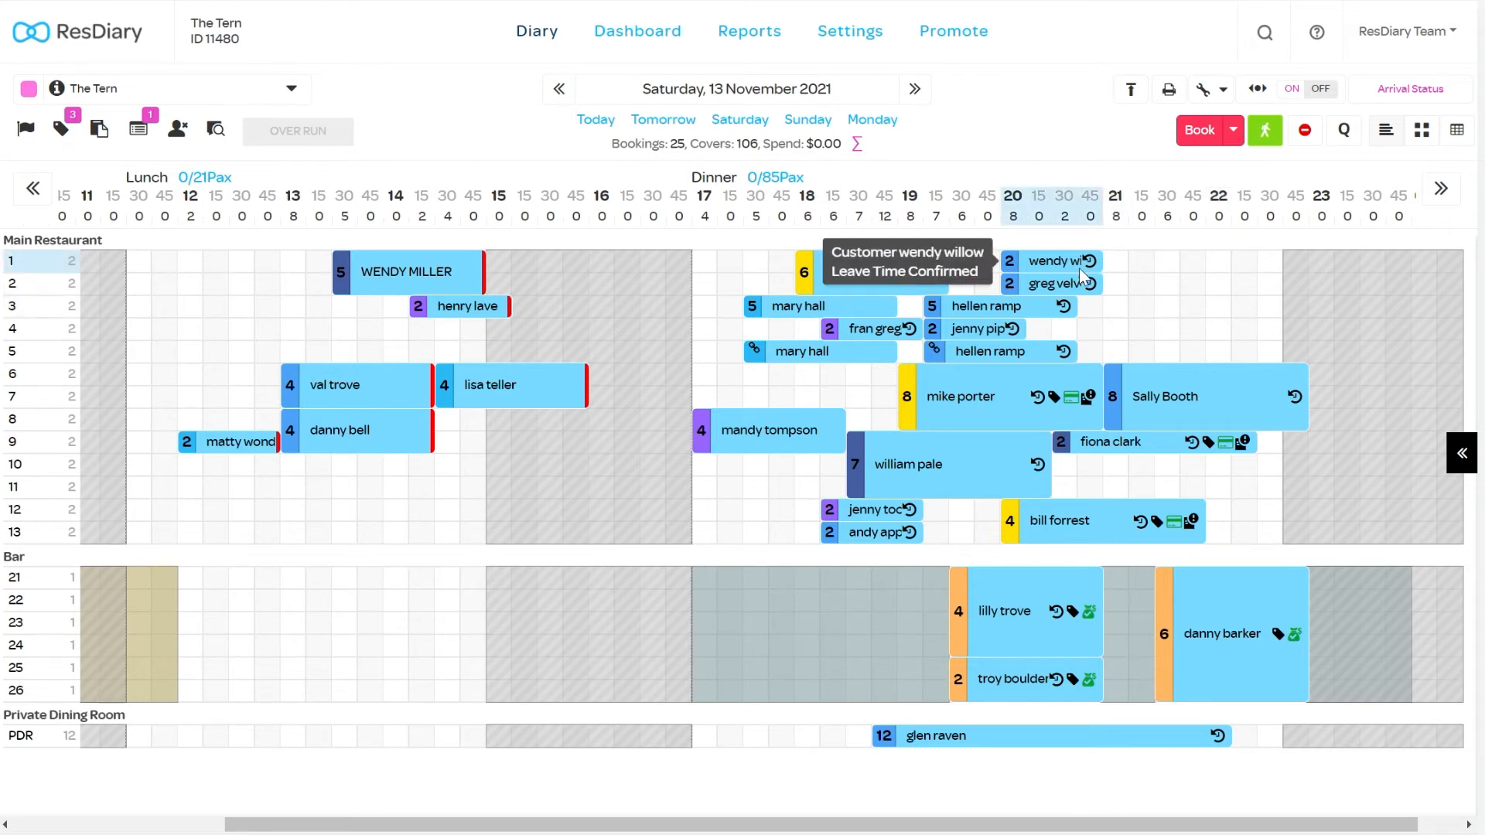
left_click(1303, 130)
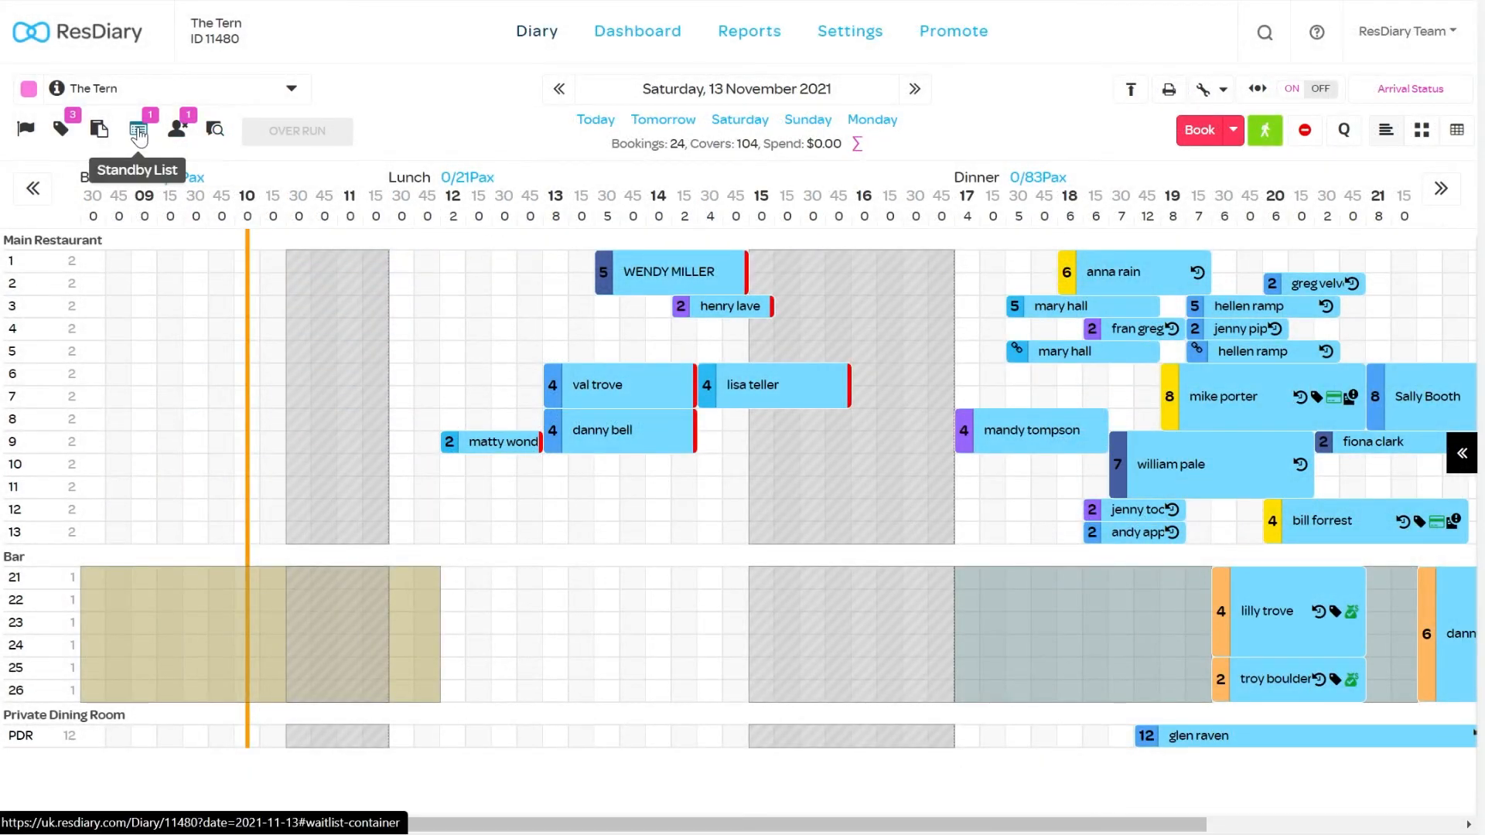
Open the day's standby list and edit the 11:00 slot's standby limit.
left_click(138, 129)
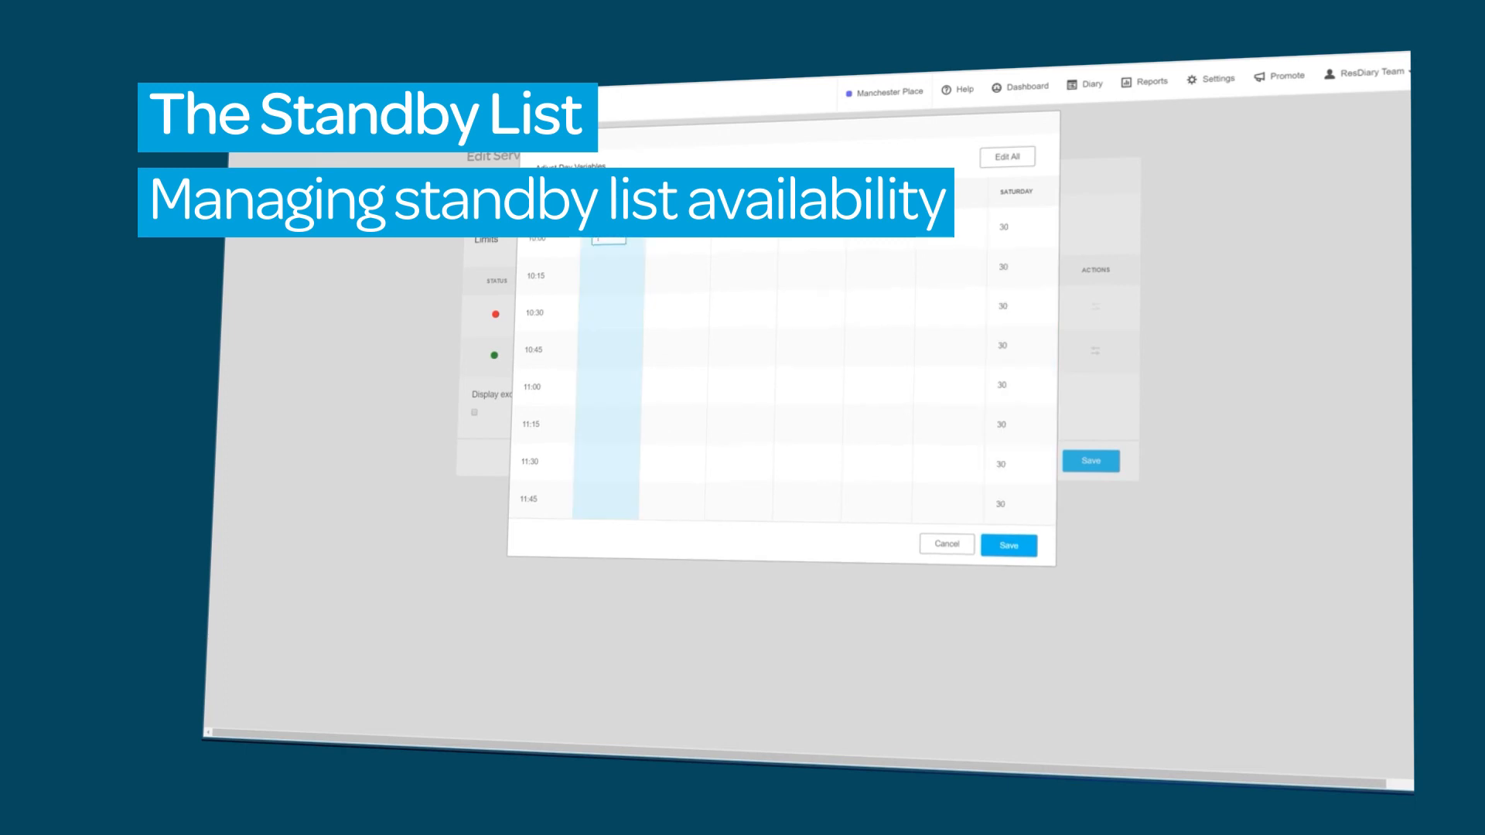
left_click(606, 385)
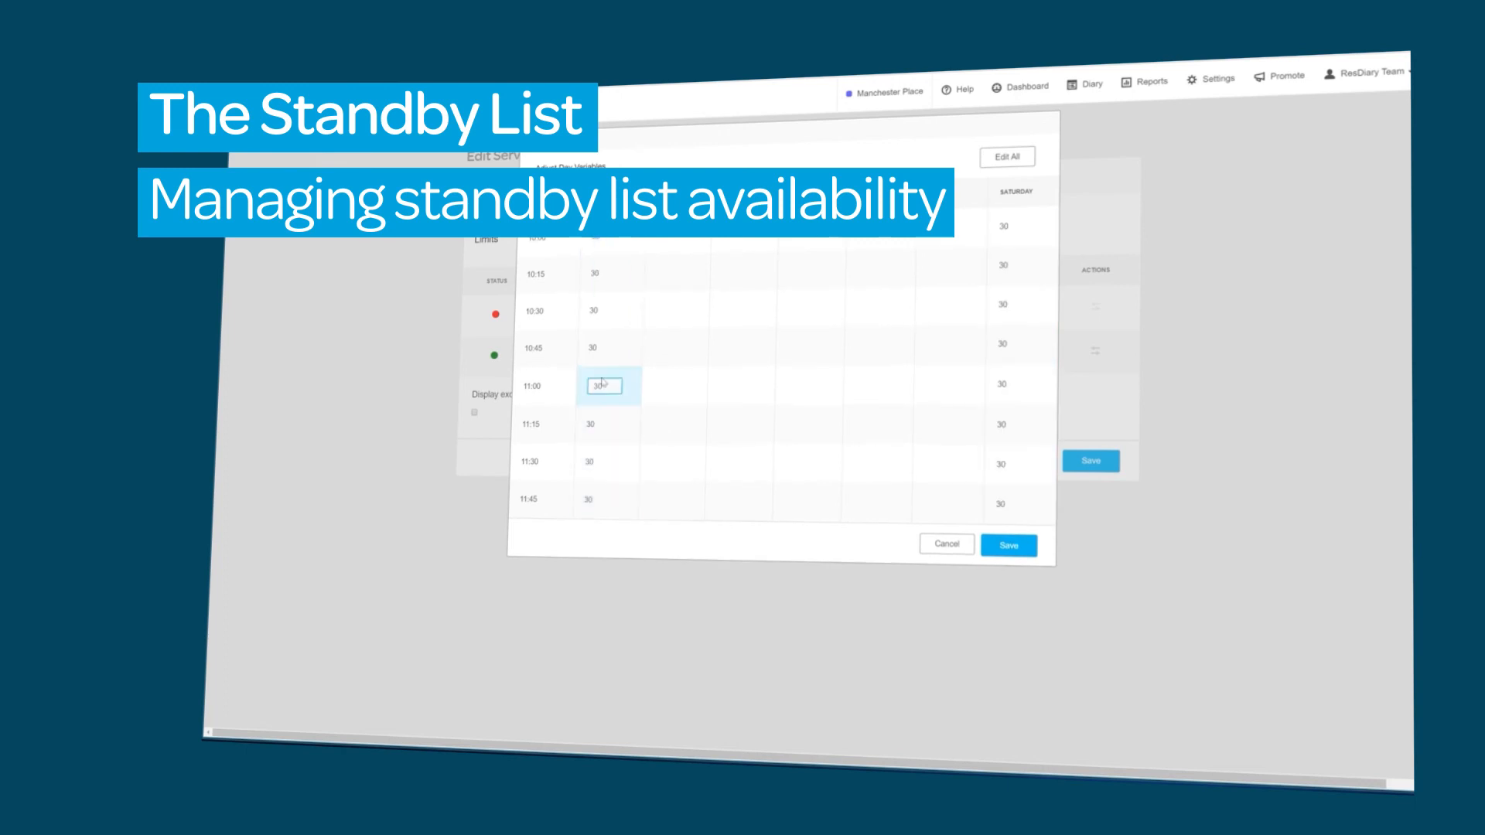